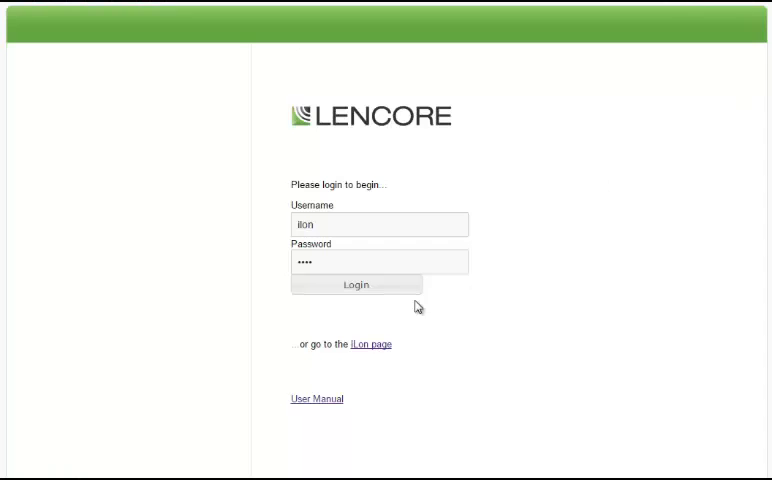
Step: Log in, adjust the channel B masking level, and name OP #1 'Floor 1'
left_click(356, 284)
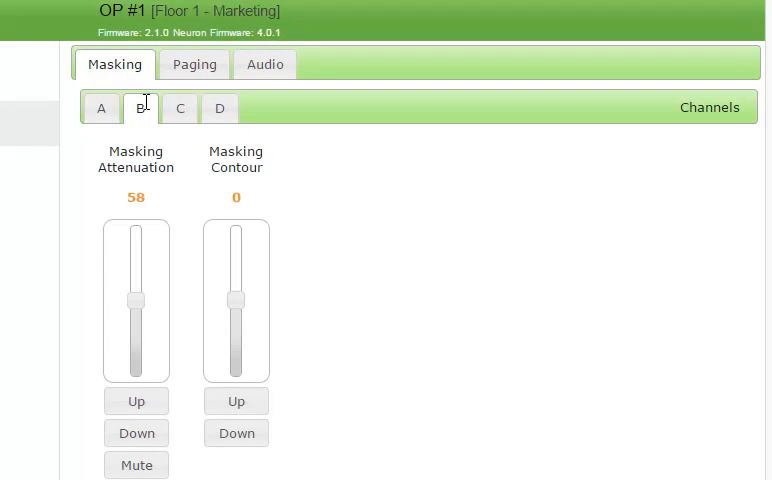
left_click_drag(135, 305, 135, 283)
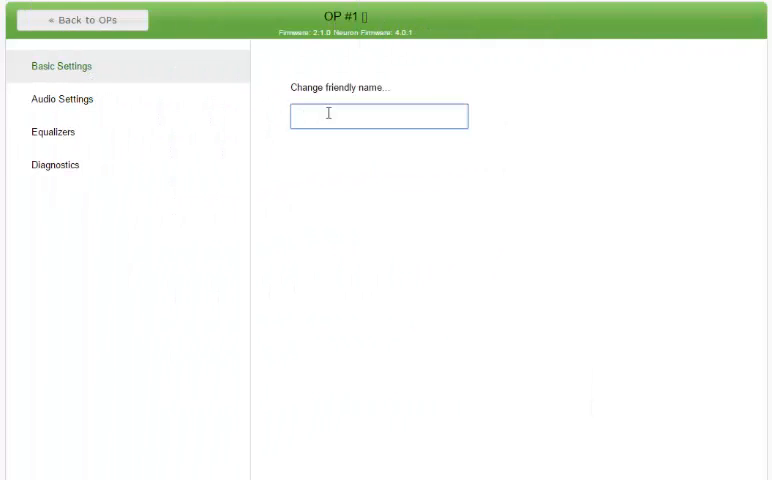
type("Floor 1")
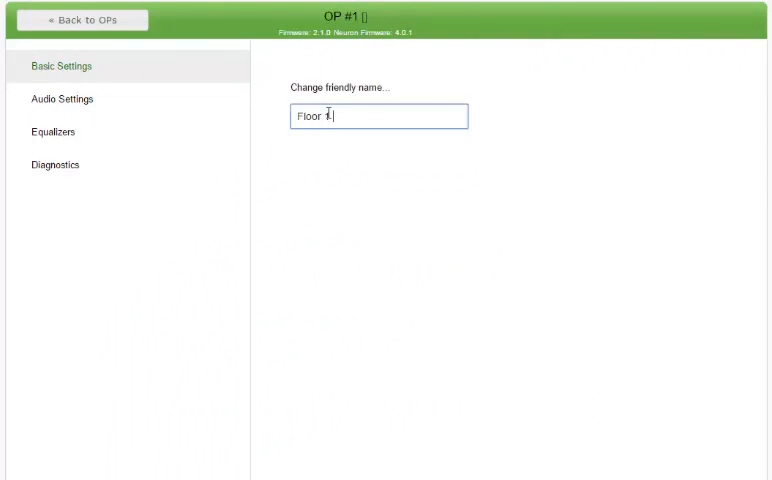
left_click(82, 19)
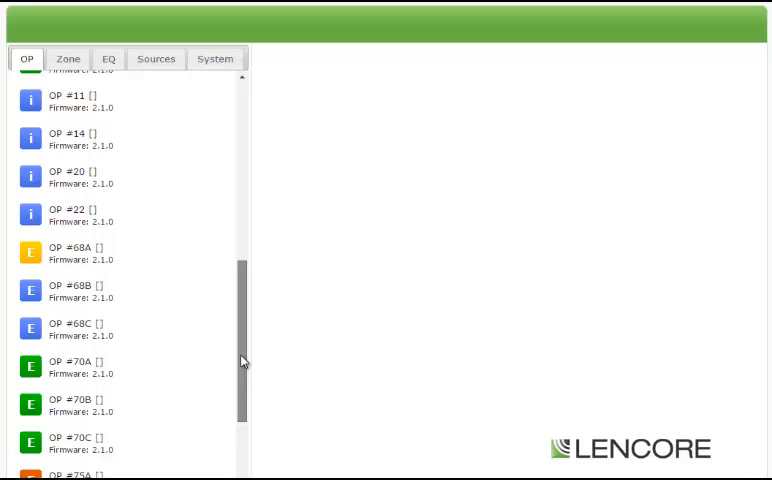
Step: Reboot OP #75A with confirmation, log back in, and view the zones list
left_click(70, 472)
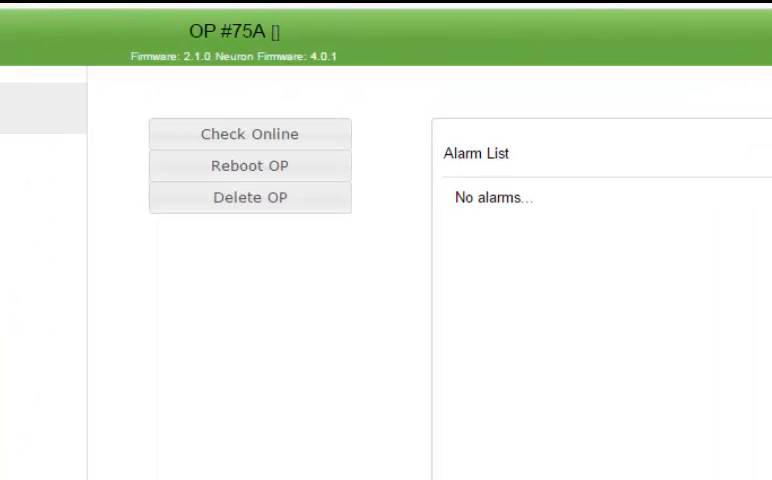
left_click(249, 165)
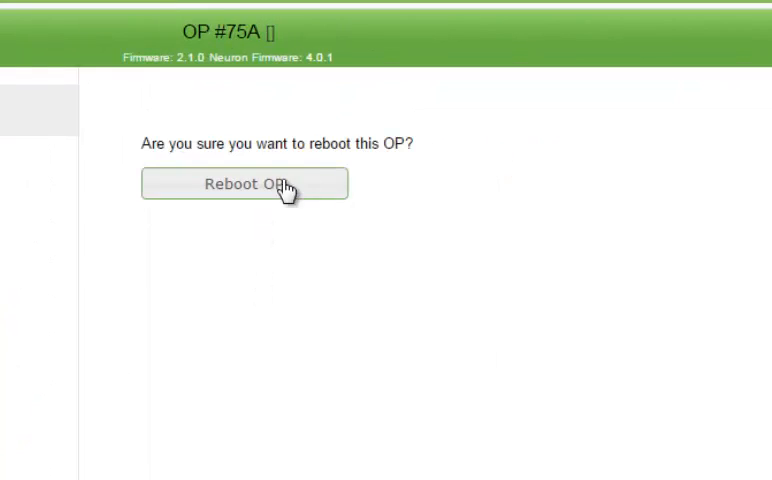
left_click(244, 184)
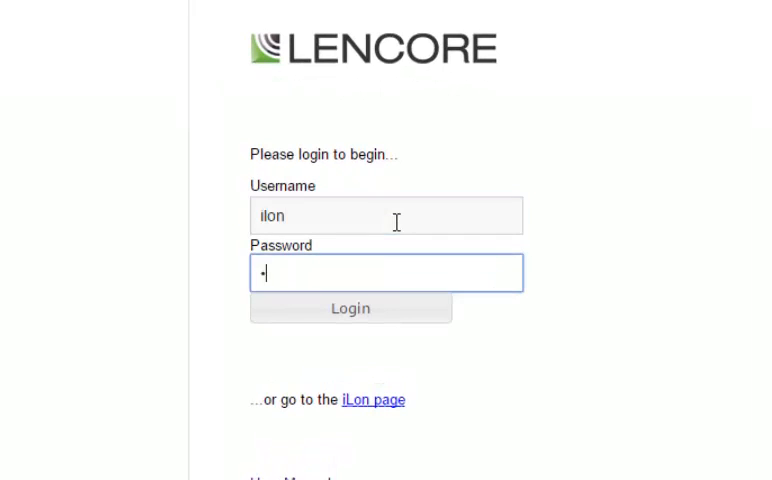
left_click(350, 308)
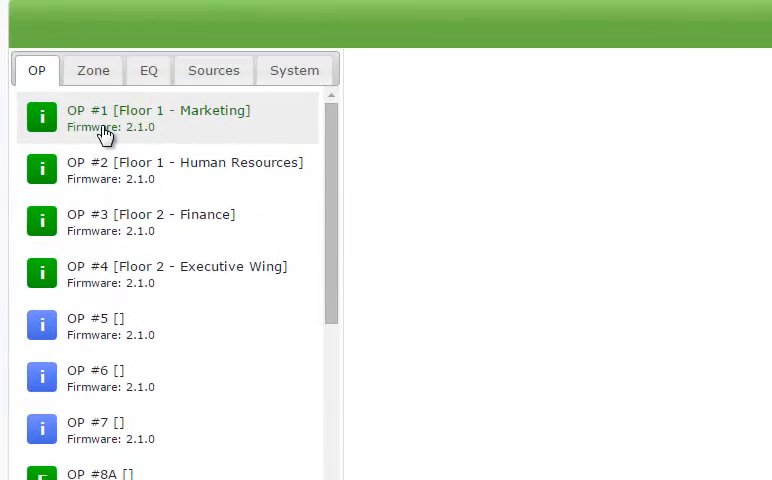
left_click(160, 118)
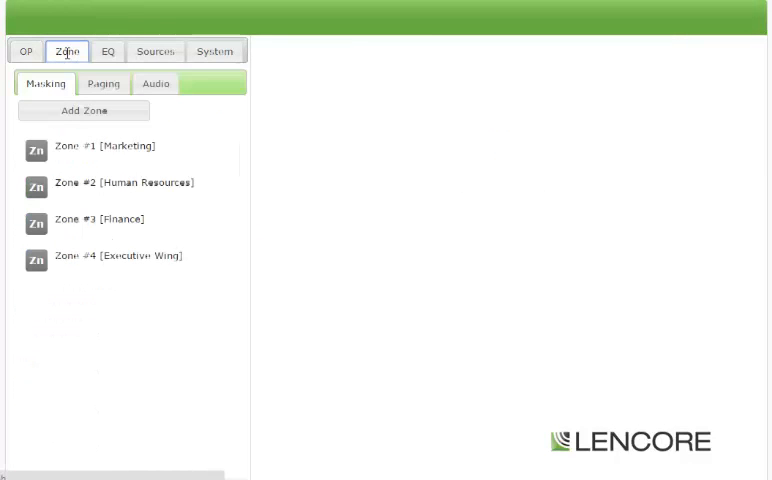
Step: Browse EQ presets, then add paging Zone #1 named 'All Call' and check its audio settings
left_click(108, 50)
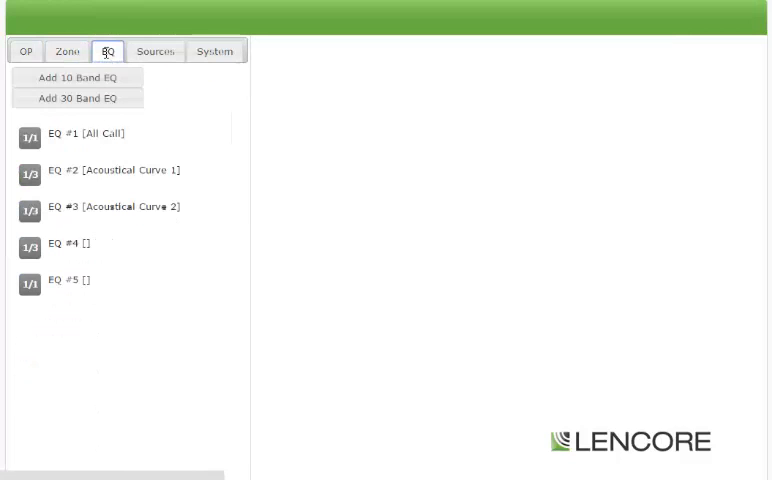
left_click(155, 51)
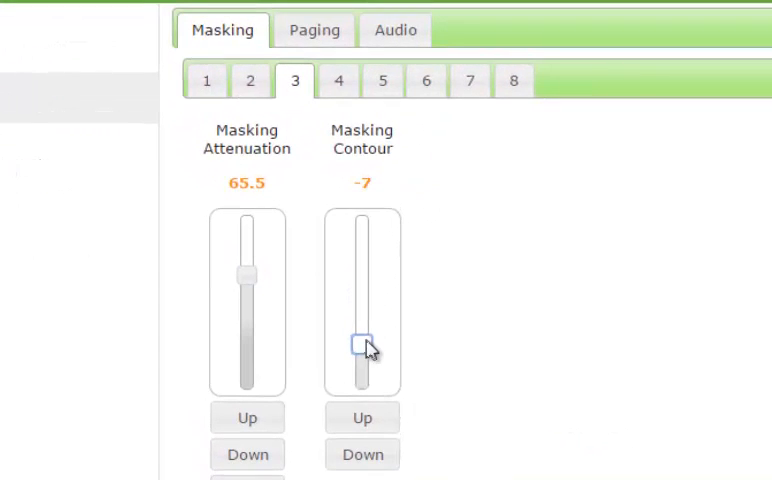
left_click(314, 29)
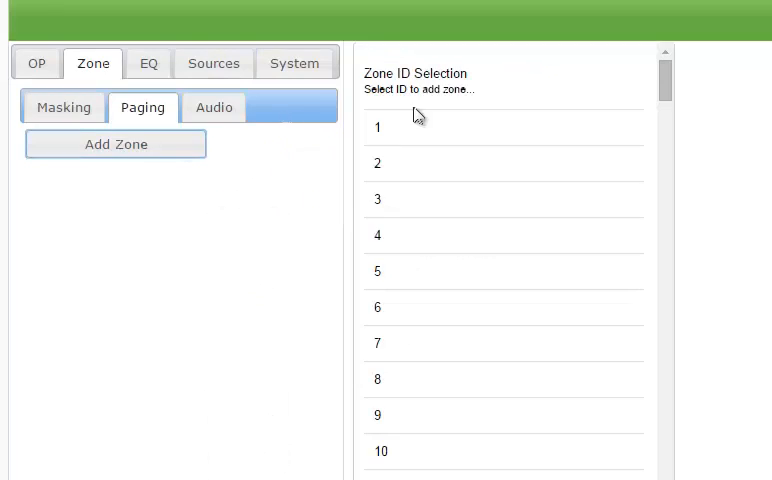
left_click(377, 127)
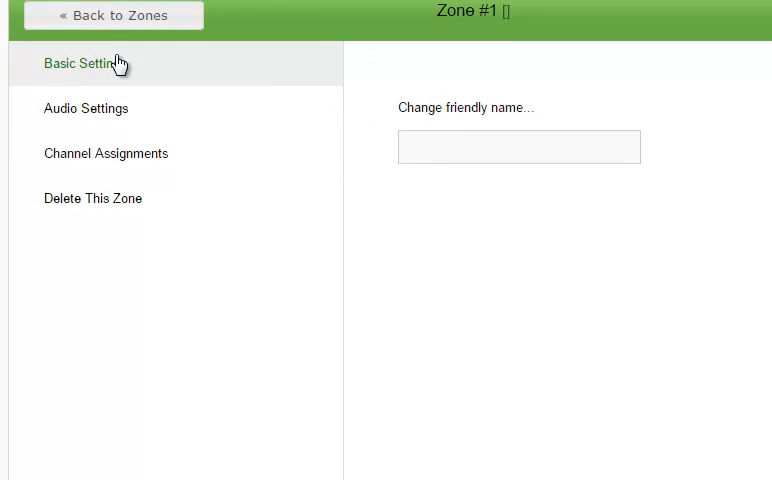
type("All Call")
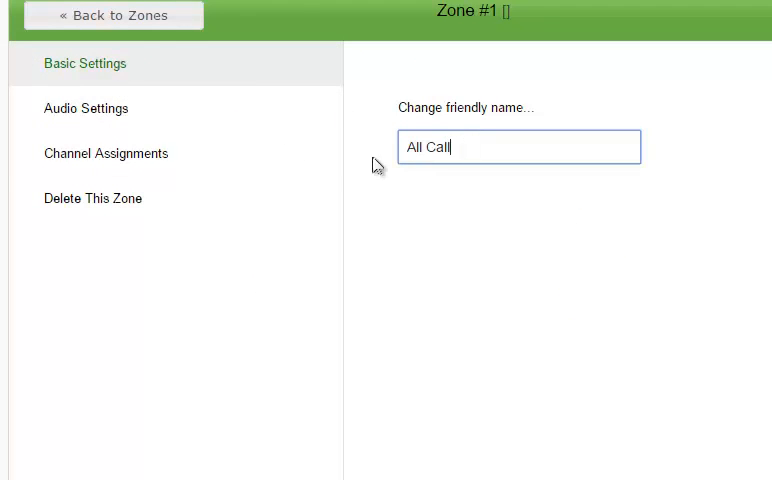
left_click(86, 108)
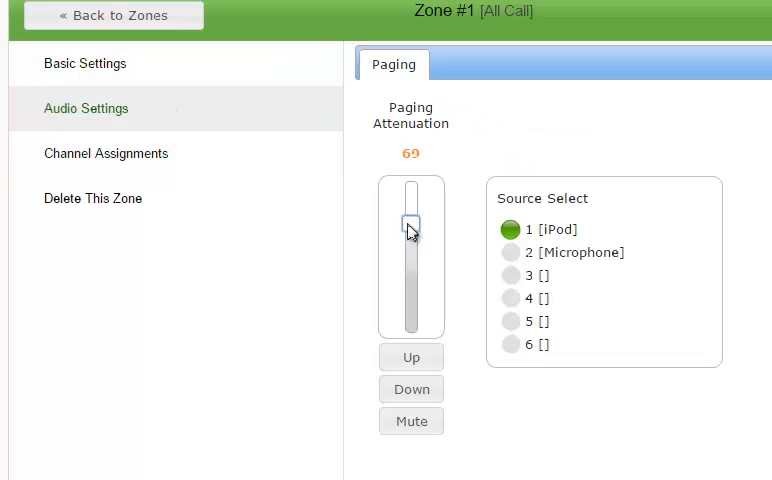
left_click(108, 58)
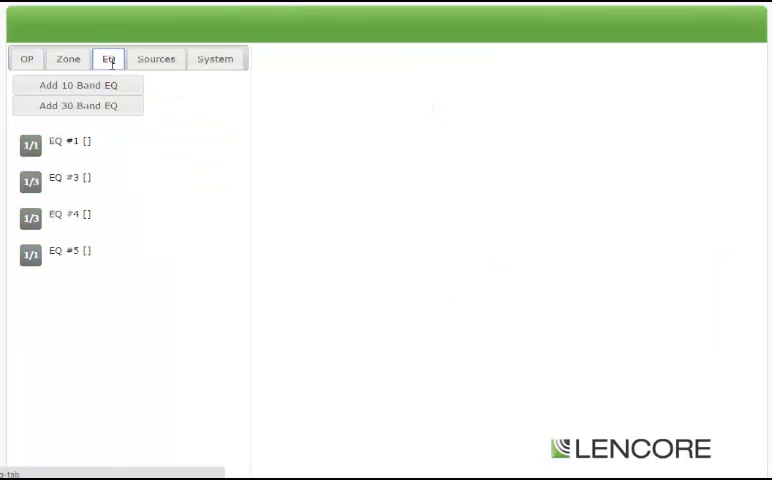
Step: Open a graphic EQ preset and drag its EQ level to 0.5
left_click(69, 177)
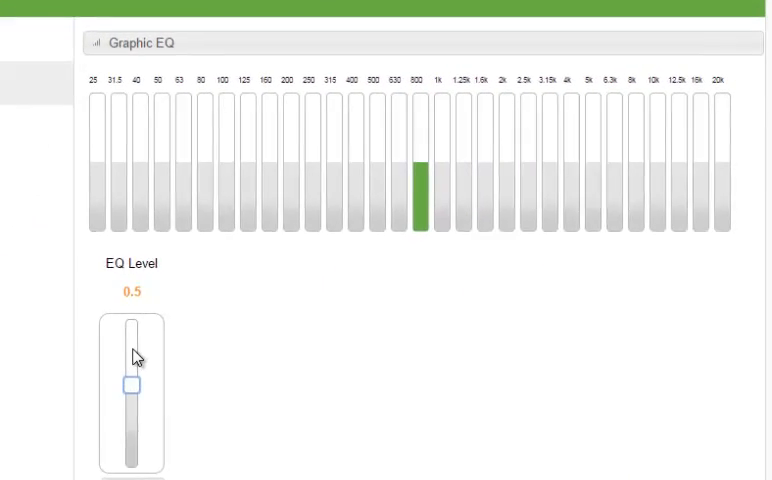
left_click_drag(131, 385, 118, 415)
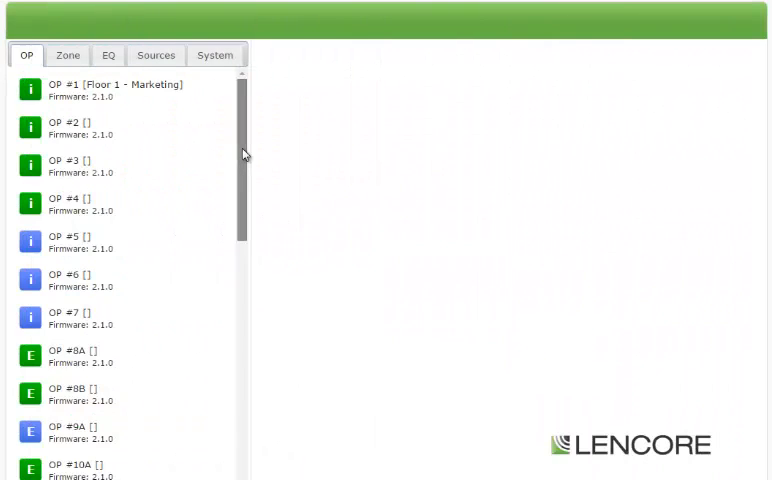
Step: Review OP #68A's High Temperature alarm, then open Zone #1 Executive Suites
scroll("down", 3)
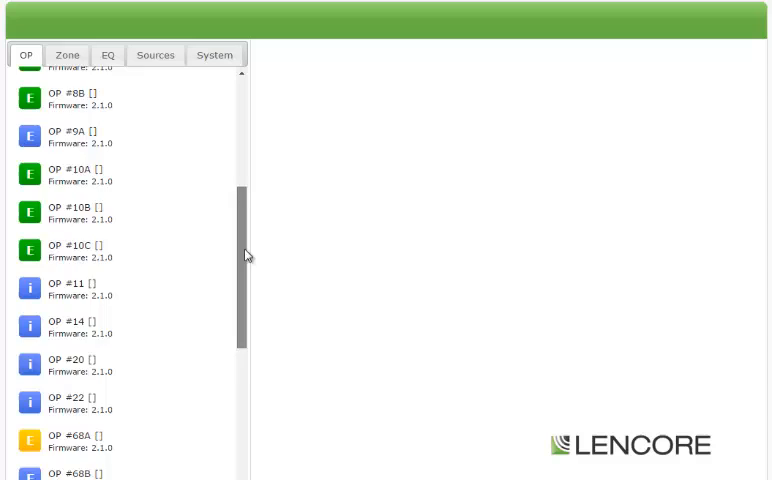
scroll("down", 3)
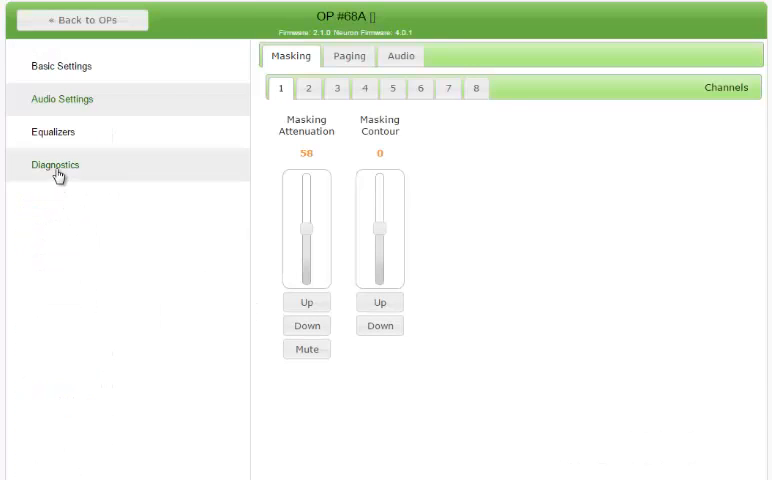
left_click(55, 165)
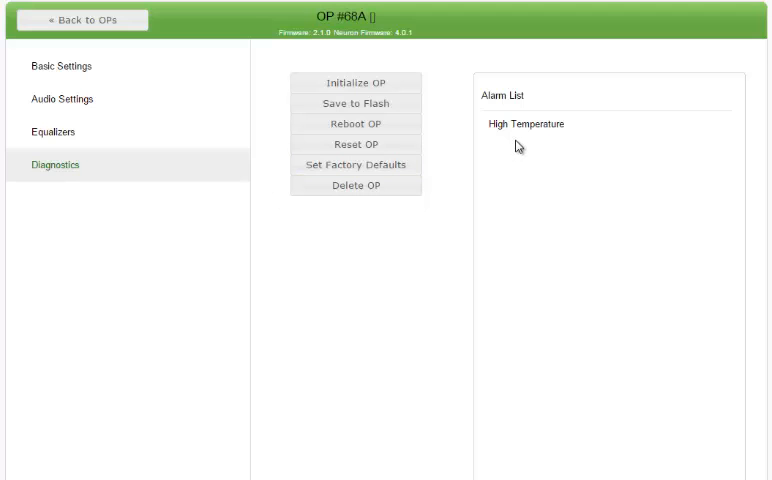
left_click(82, 19)
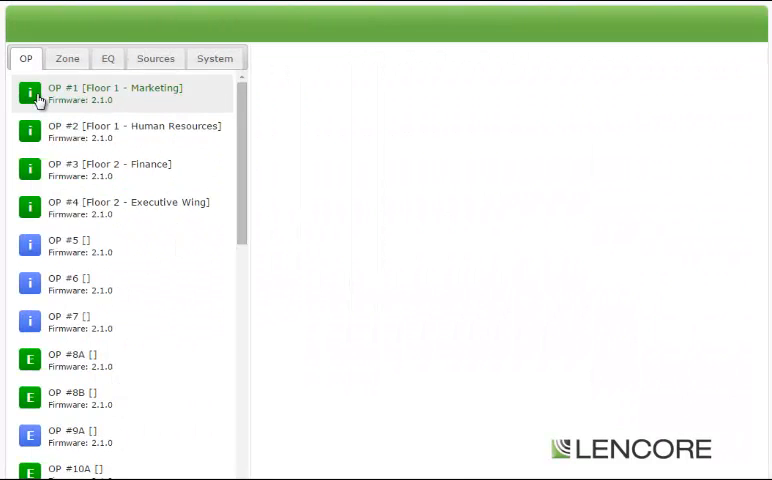
left_click(120, 360)
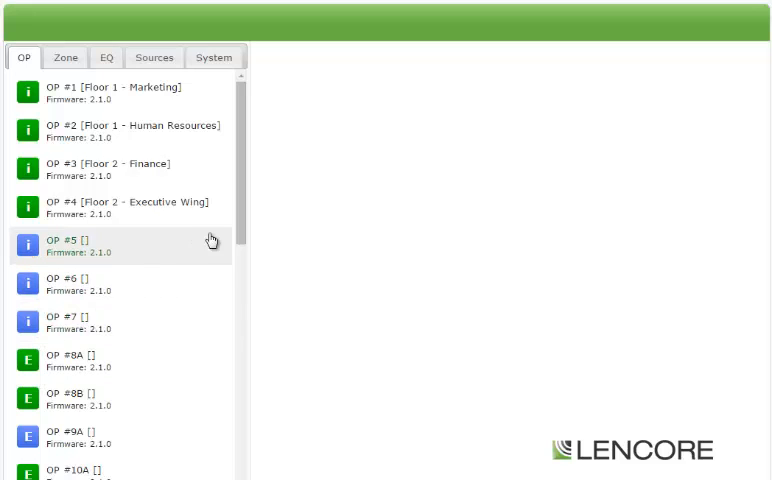
scroll("down", 3)
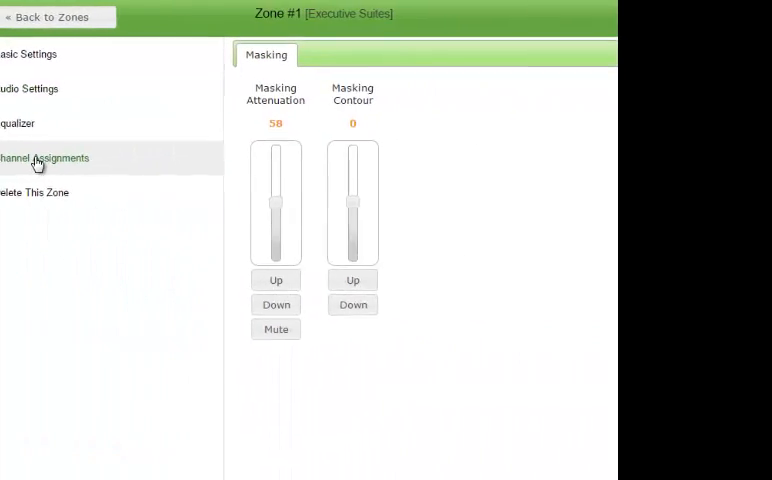
Step: Open Zone #1's channel assignments and toggle an OP #1 channel button
left_click(44, 158)
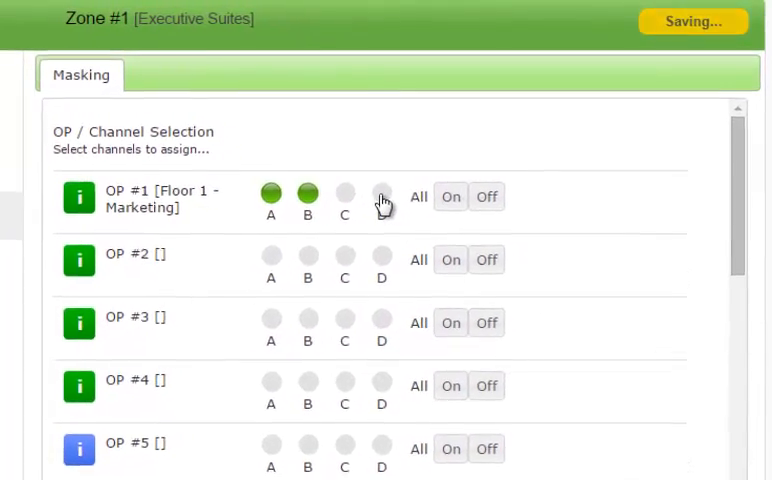
left_click(216, 58)
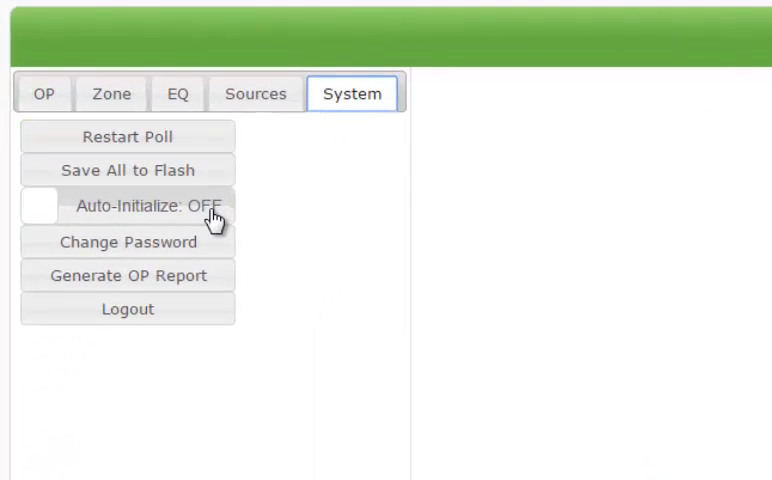
Step: Open the OP report generator, then log out and confirm
left_click(127, 275)
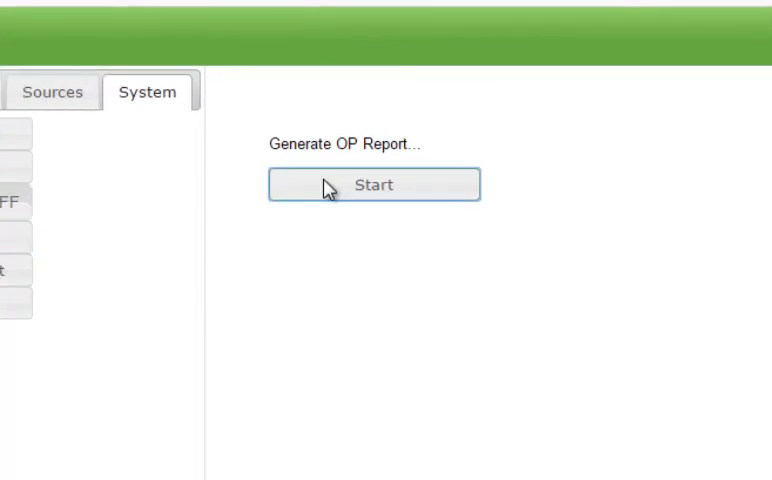
left_click(89, 233)
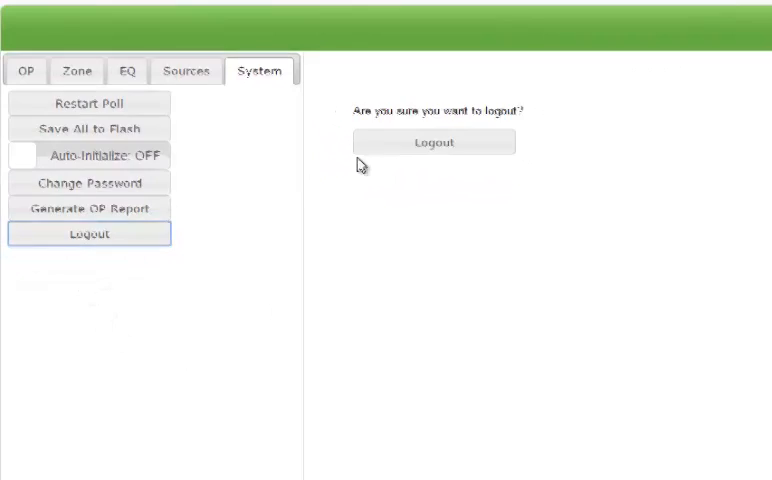
left_click(434, 142)
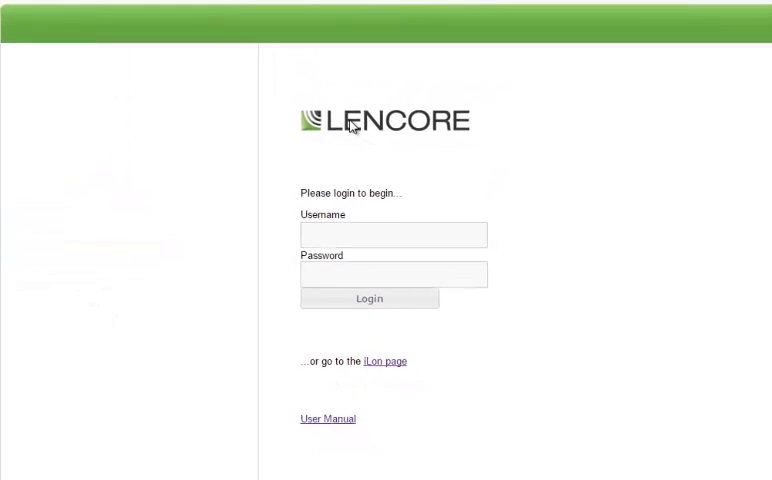